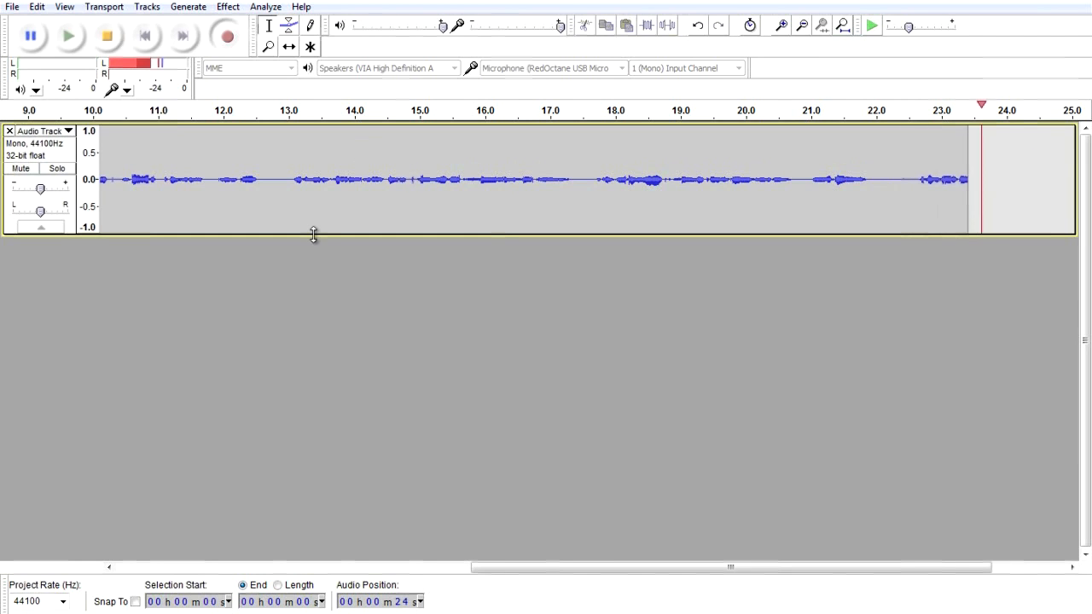
# - Play the recording and pull the right edge of track 1's audio event slightly inward
pyautogui.hscroll(3)
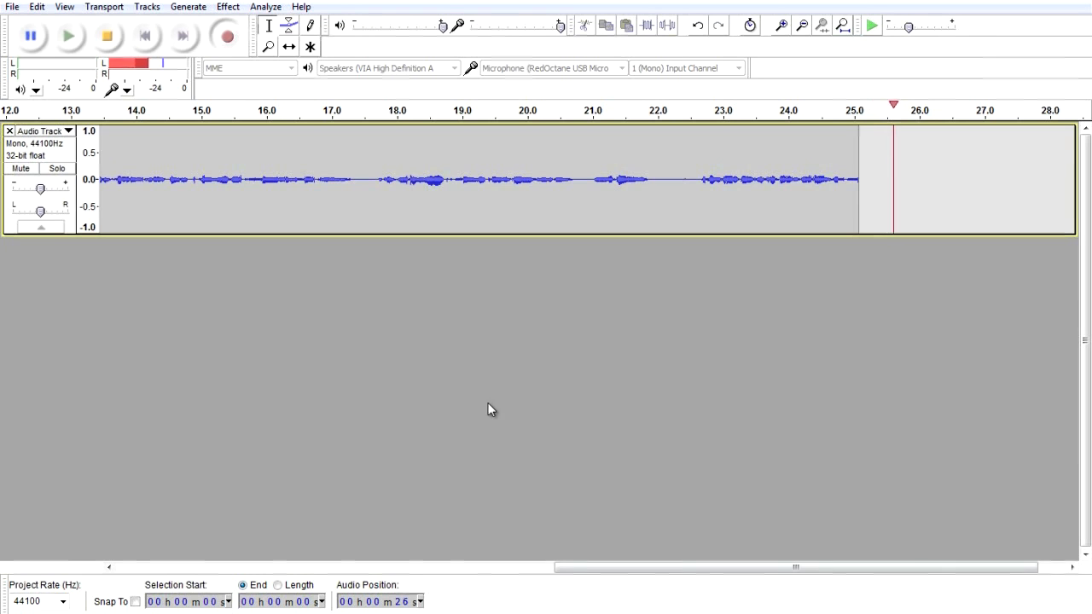
pyautogui.click(227, 6)
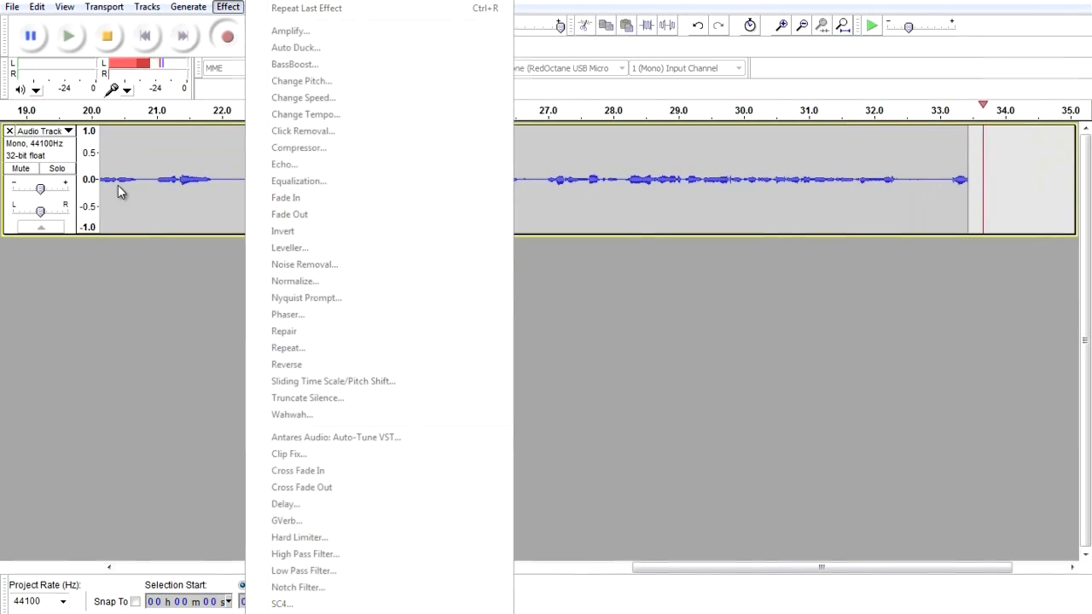
pyautogui.hscroll(3)
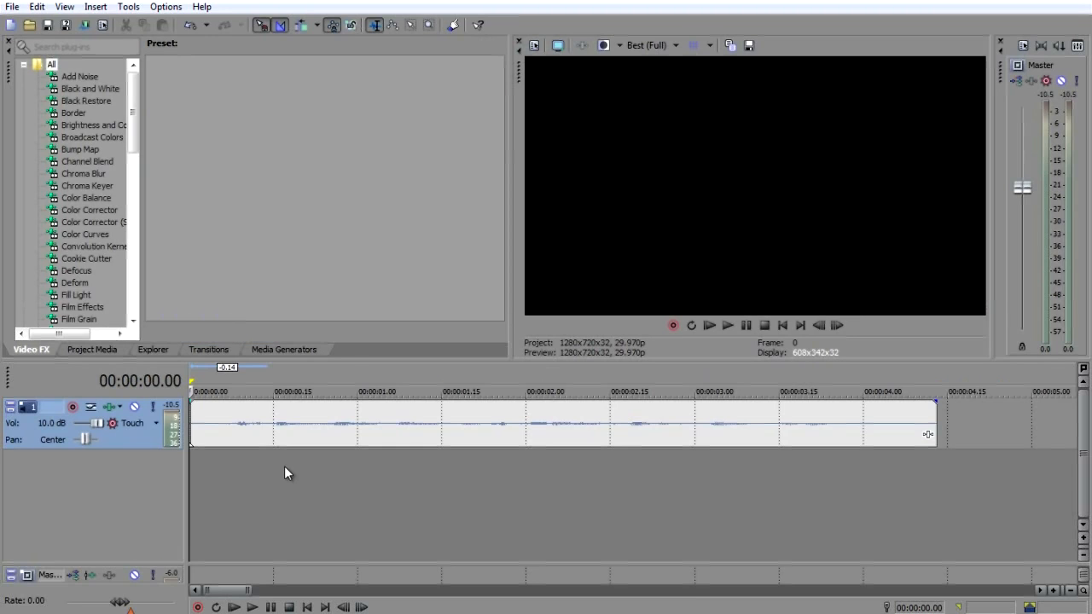
pyautogui.moveTo(194, 546)
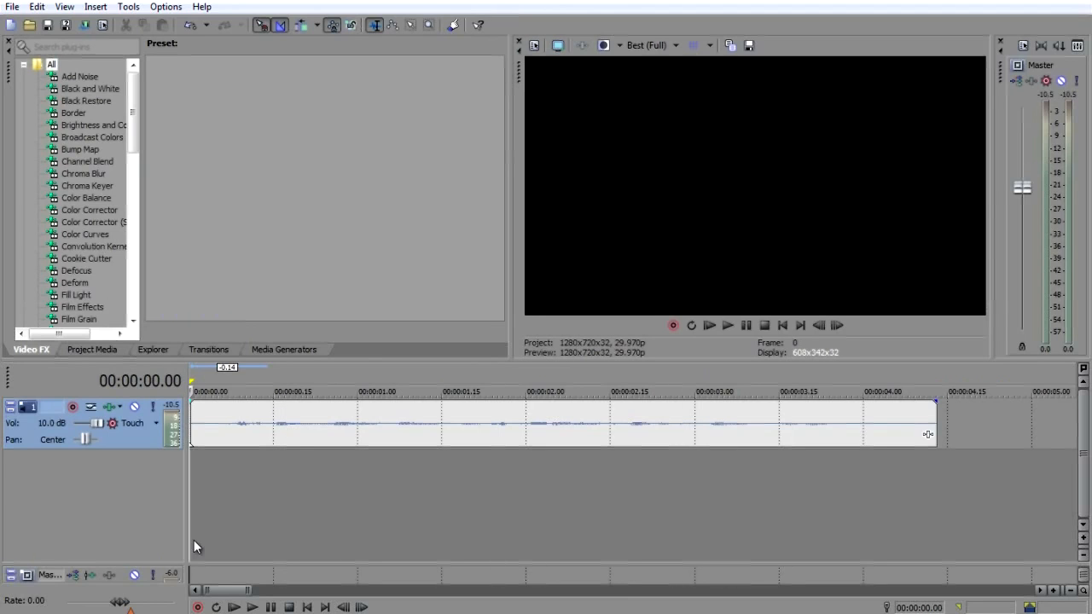
pyautogui.moveTo(24, 553)
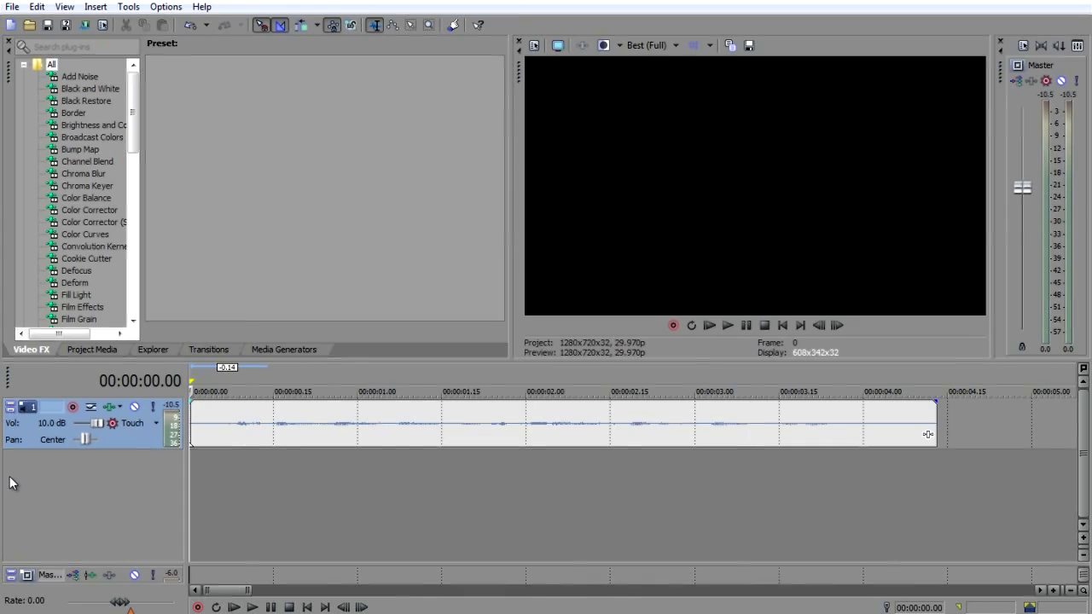
pyautogui.moveTo(55, 430)
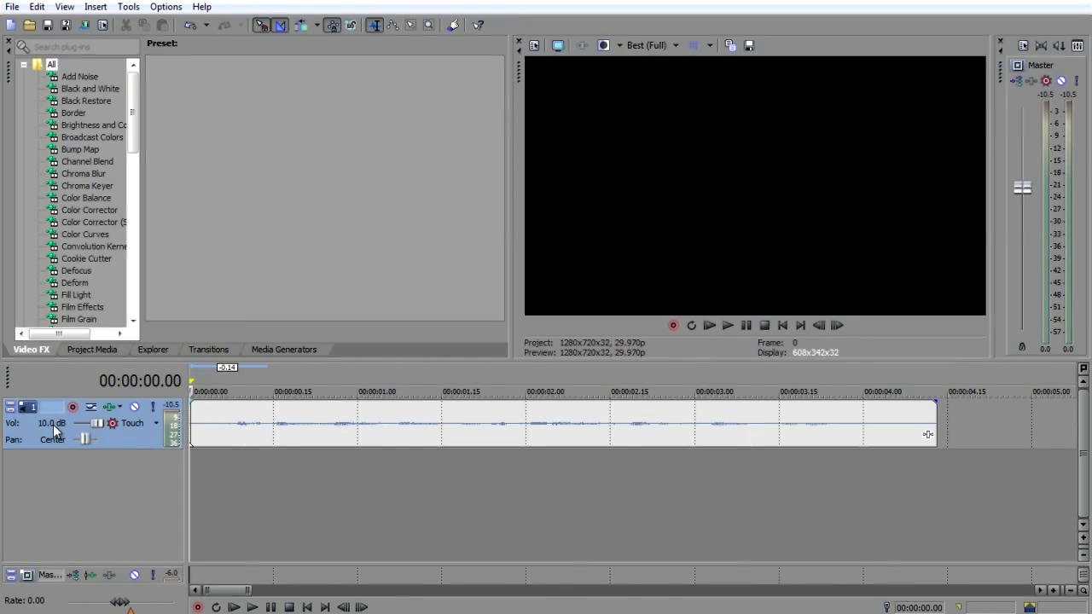
pyautogui.click(727, 325)
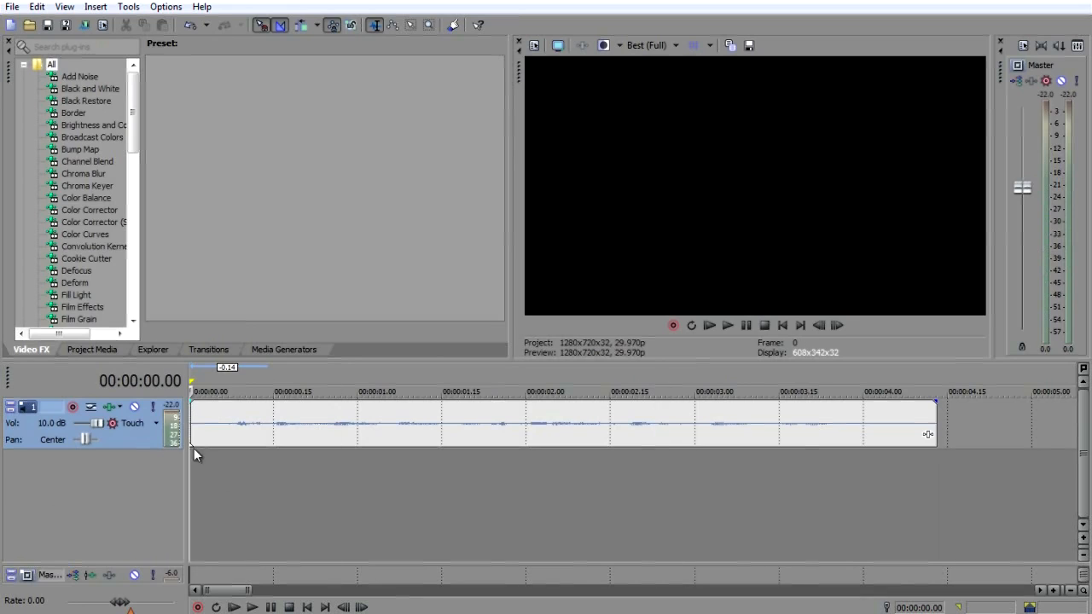
pyautogui.click(563, 422)
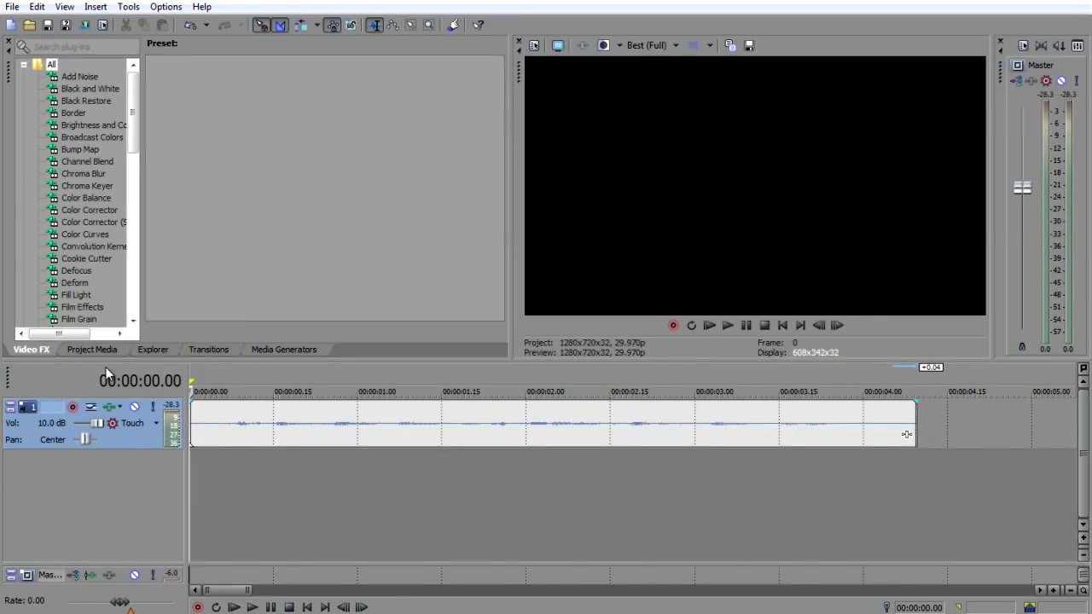
pyautogui.moveTo(907, 440)
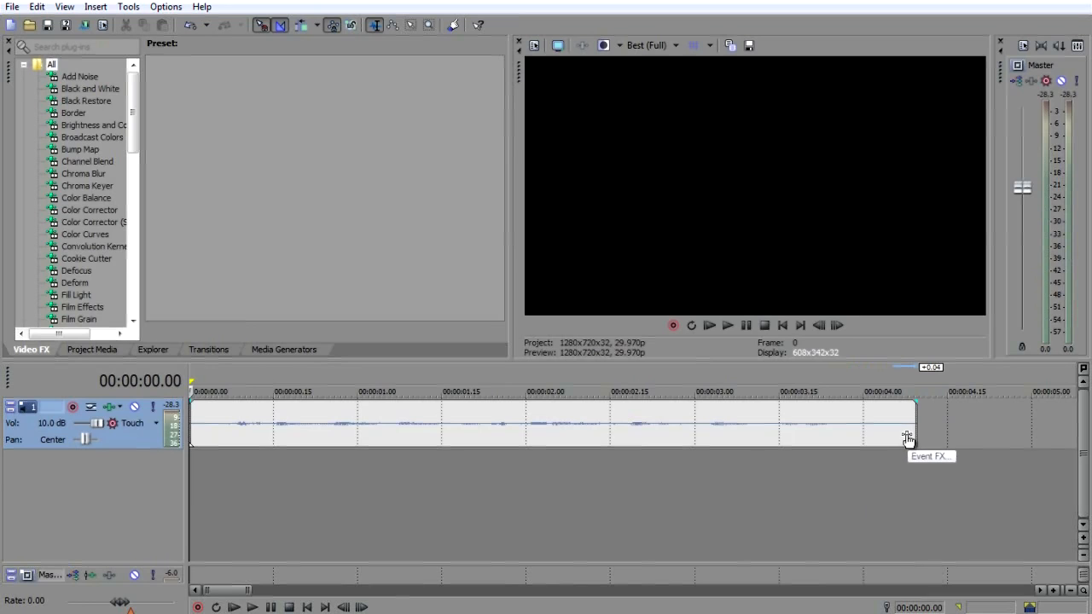
# - Dismiss the clip effects chooser and add ExpressFX Audio Restoration to track 1's FX chain
pyautogui.click(907, 437)
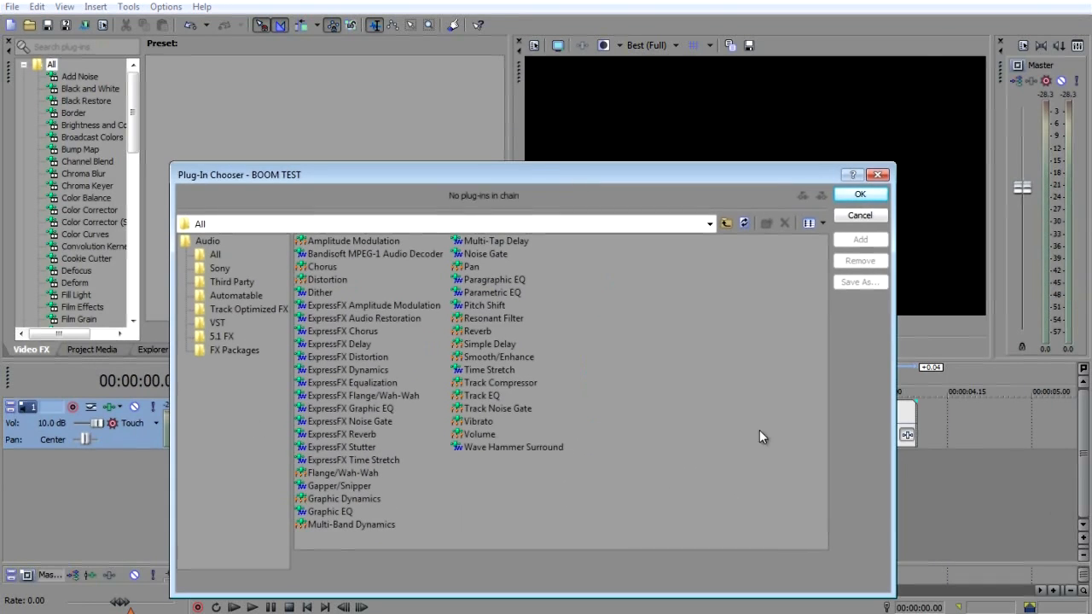
pyautogui.click(859, 215)
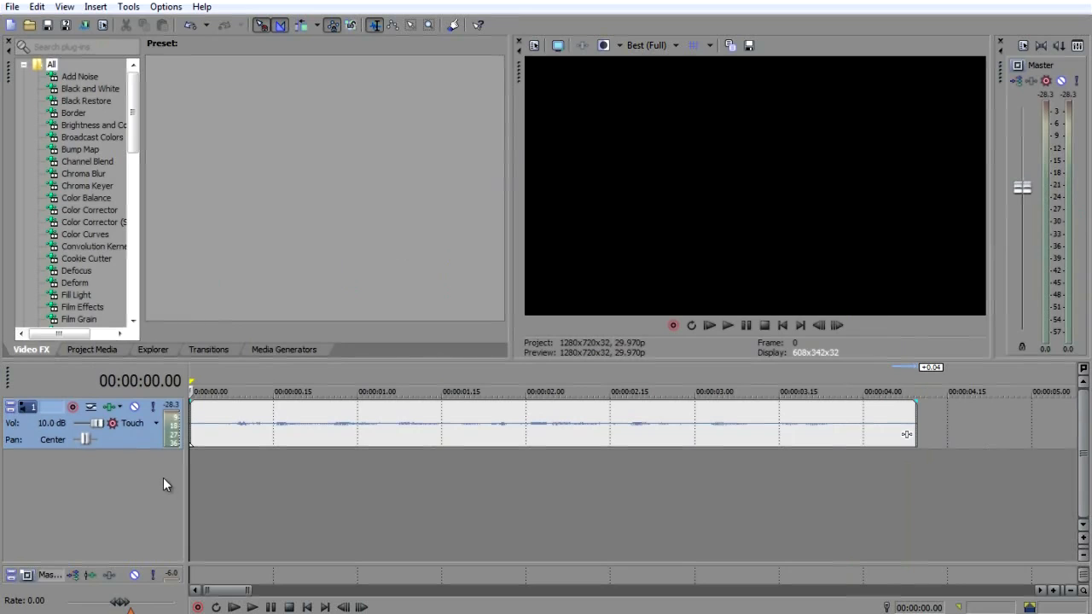
pyautogui.moveTo(488, 450)
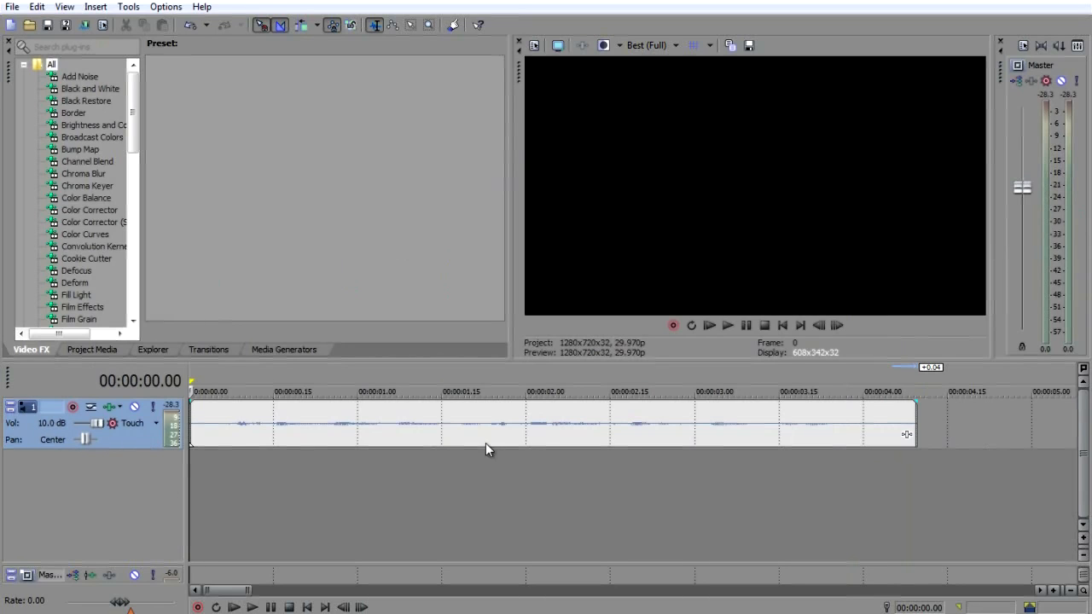
pyautogui.click(111, 407)
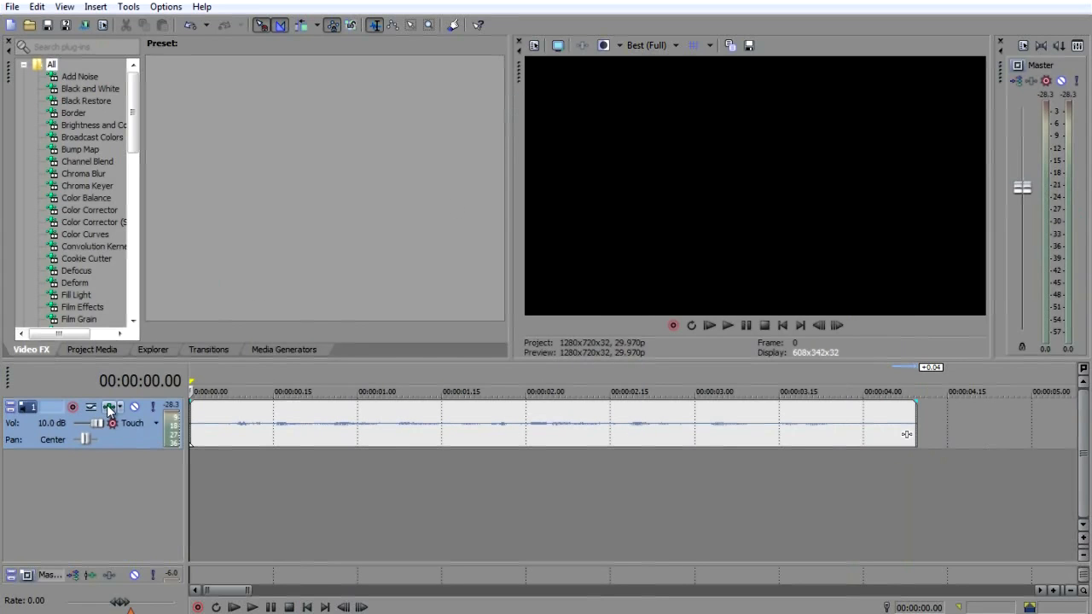
pyautogui.click(110, 407)
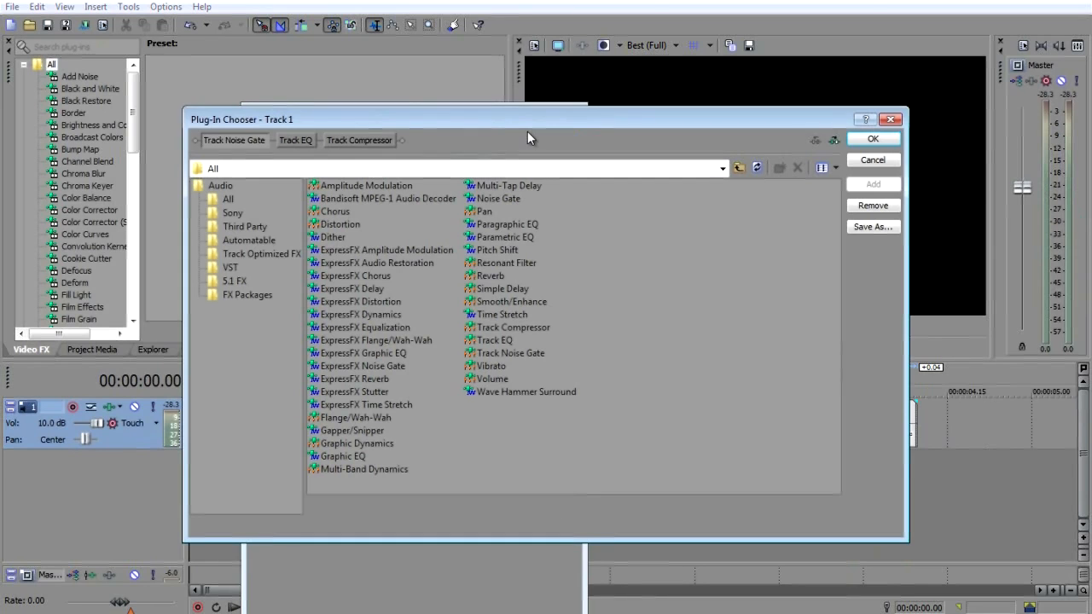
pyautogui.click(376, 263)
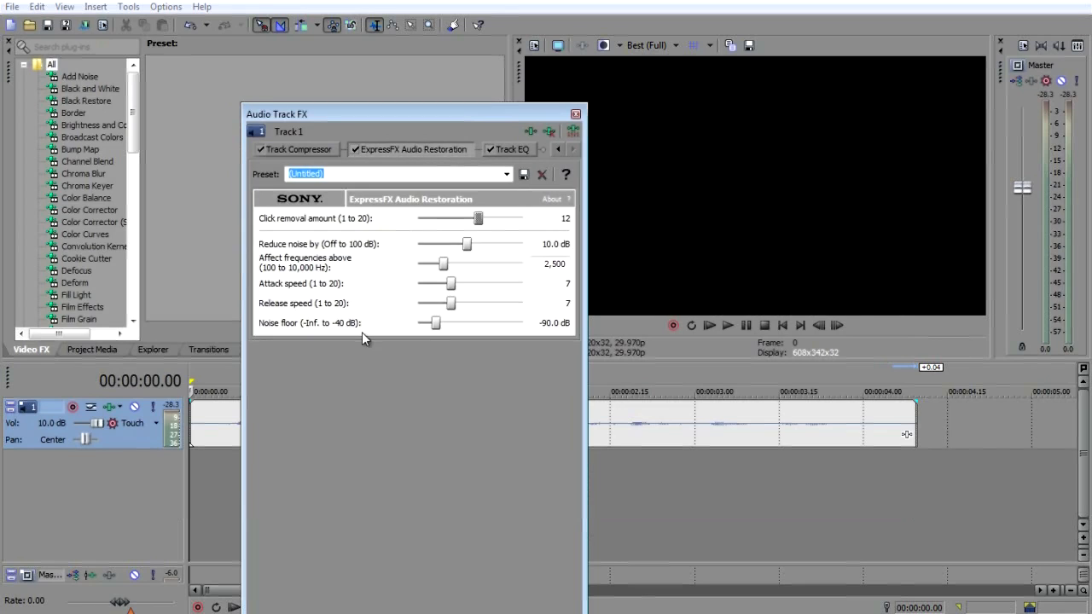
# - Bypass ExpressFX Audio Restoration and play the track to hear the unprocessed audio
pyautogui.click(507, 174)
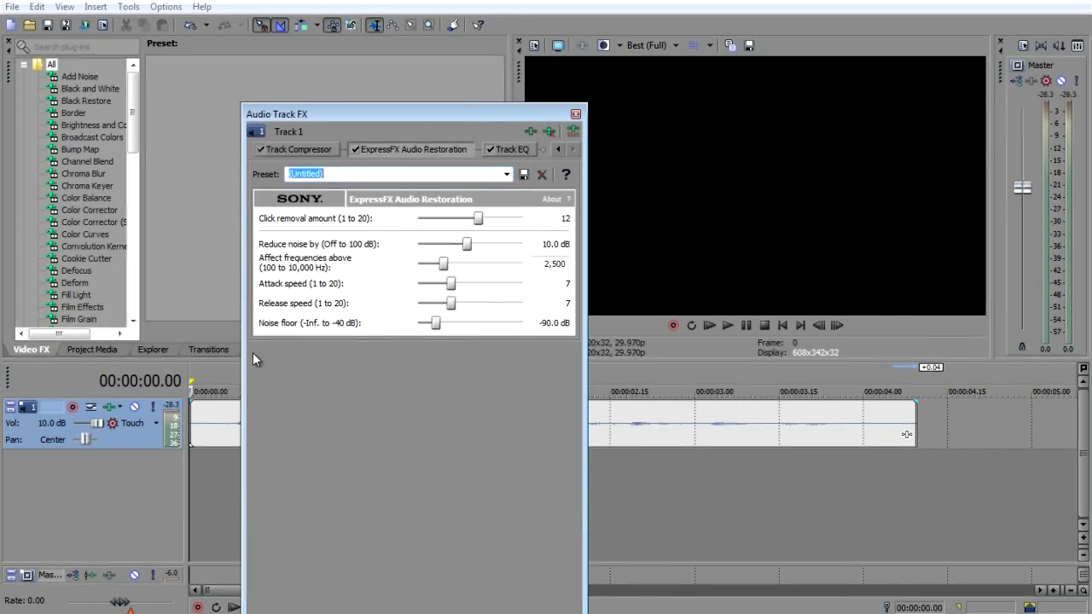
pyautogui.click(512, 150)
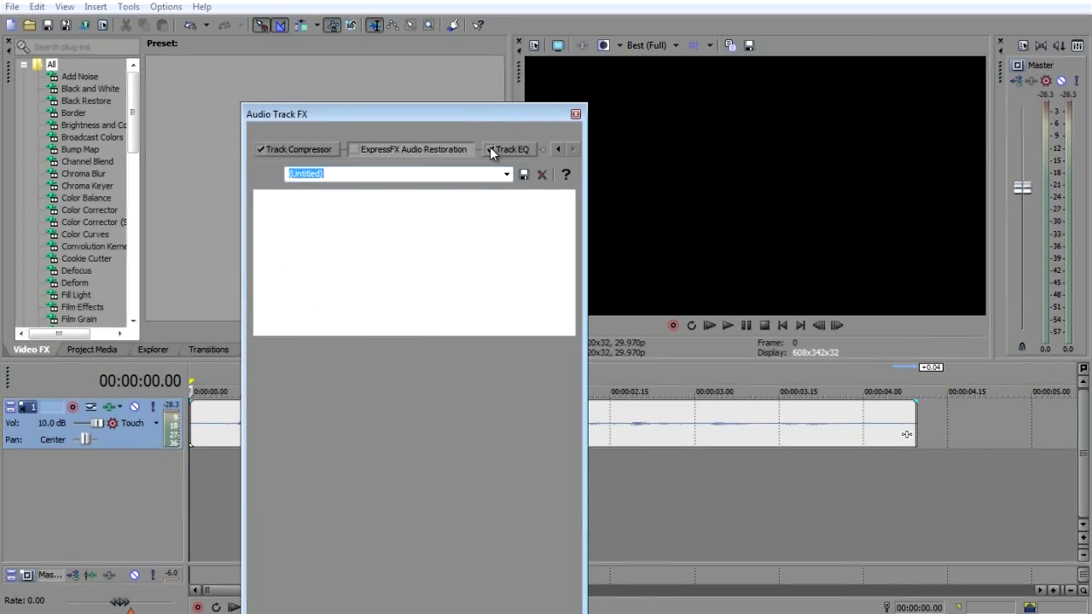
pyautogui.click(414, 149)
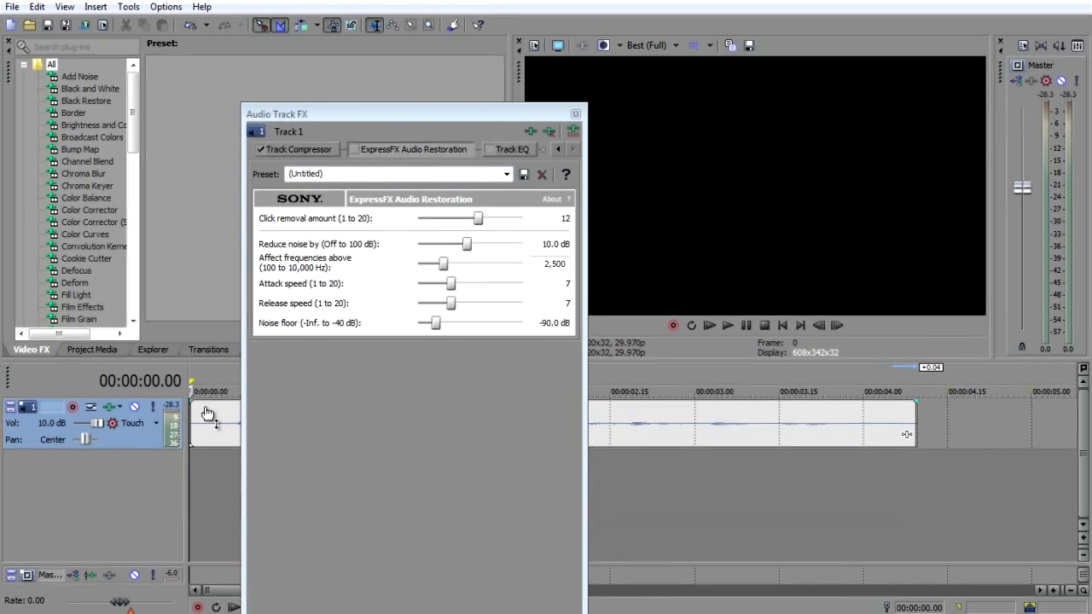
pyautogui.click(727, 325)
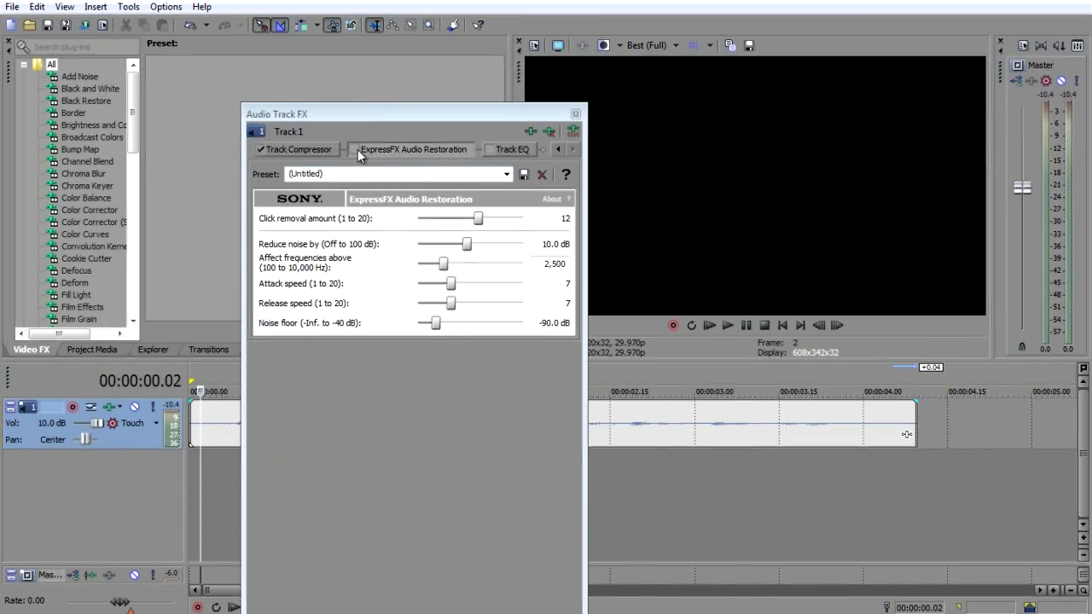
# - Re-enable Audio Restoration, then preview and stop the track with noise reduction applied
pyautogui.click(356, 150)
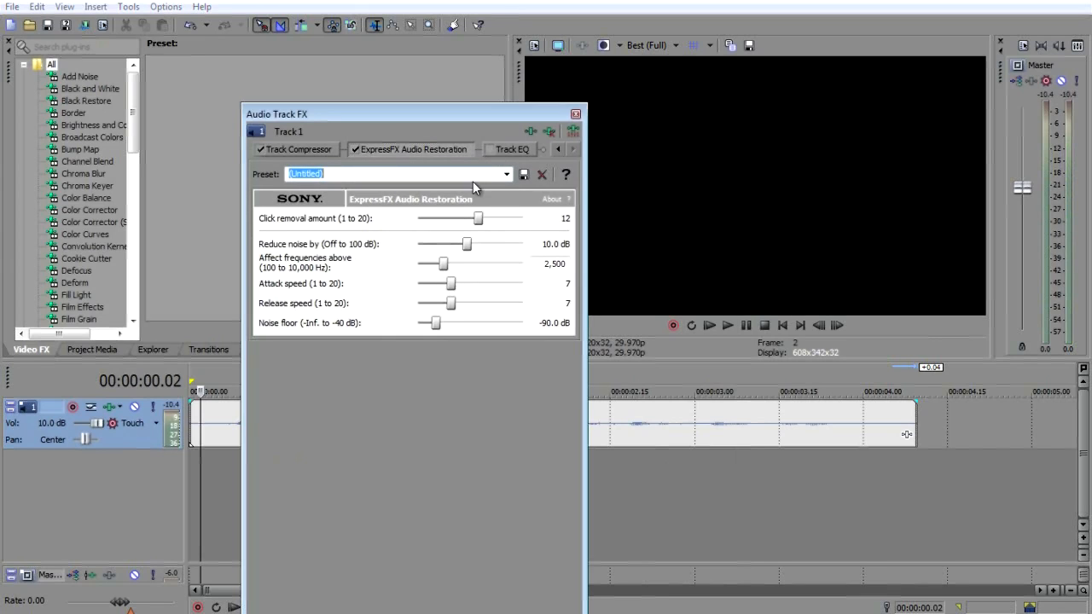
pyautogui.click(506, 174)
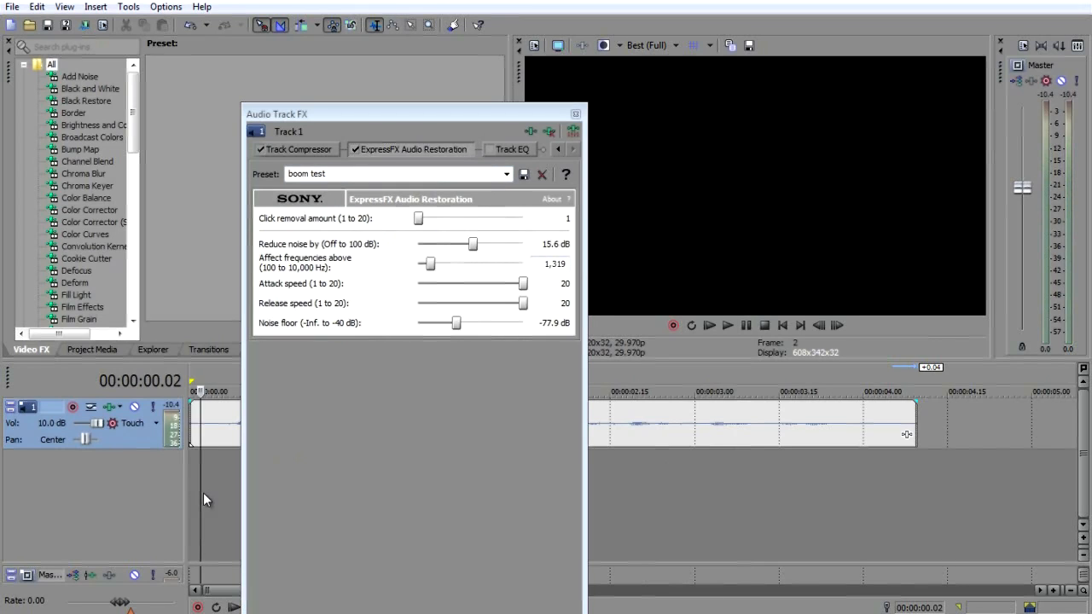
pyautogui.moveTo(205, 478)
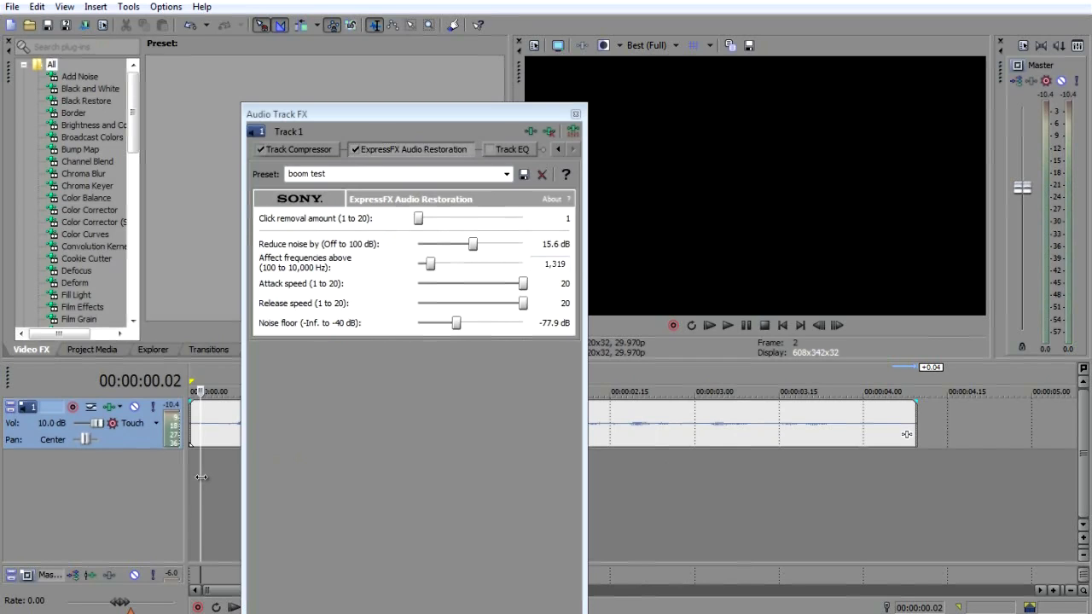
pyautogui.click(727, 325)
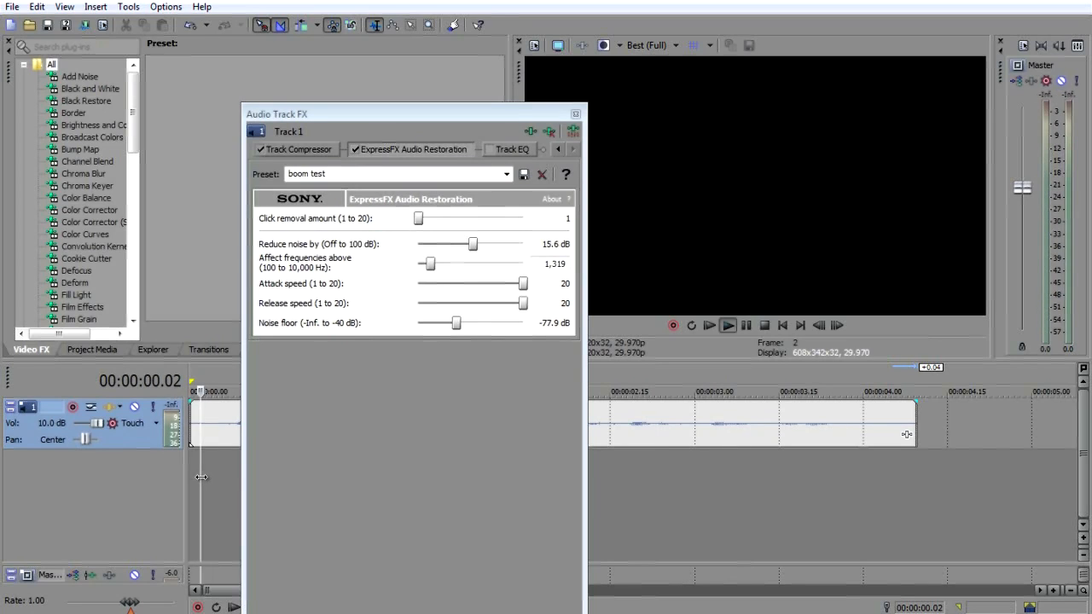
pyautogui.click(727, 325)
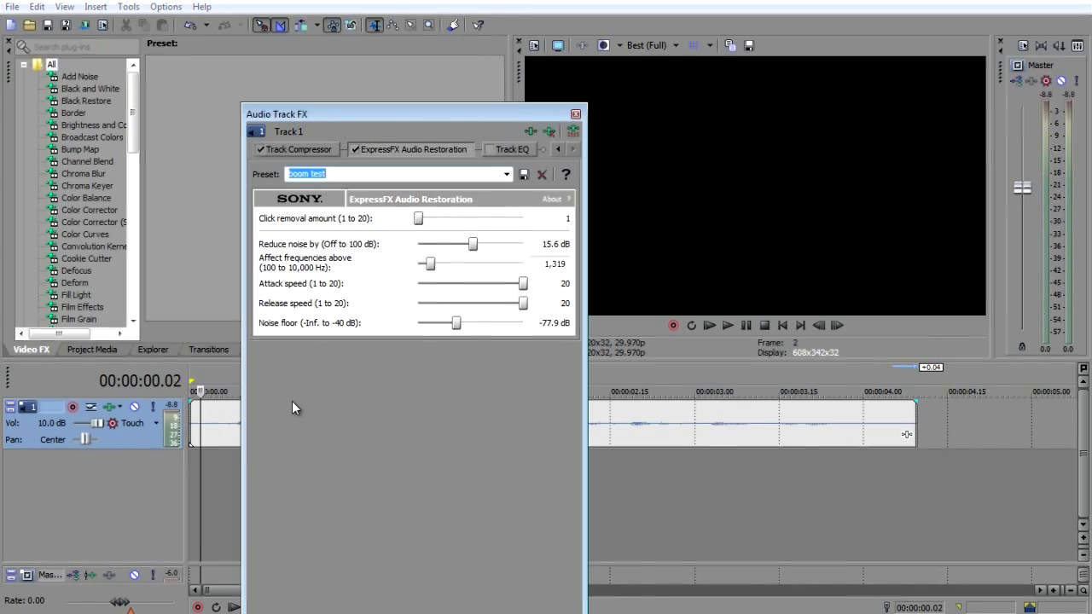
pyautogui.moveTo(241, 498)
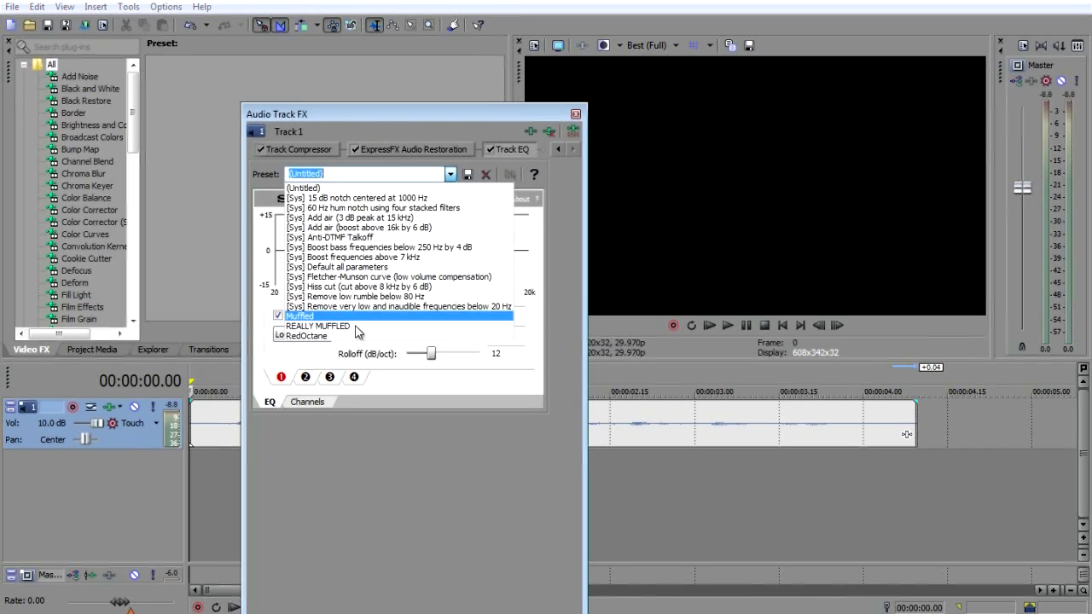
# - Apply the RedOctane Track EQ preset and close the Audio Track FX window
pyautogui.click(303, 336)
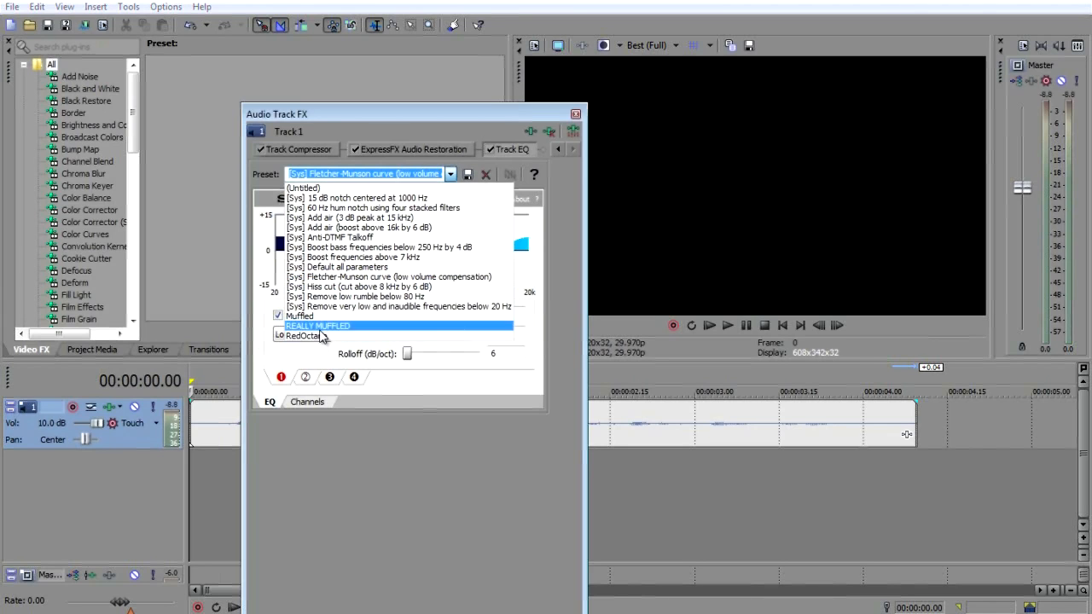
pyautogui.click(302, 336)
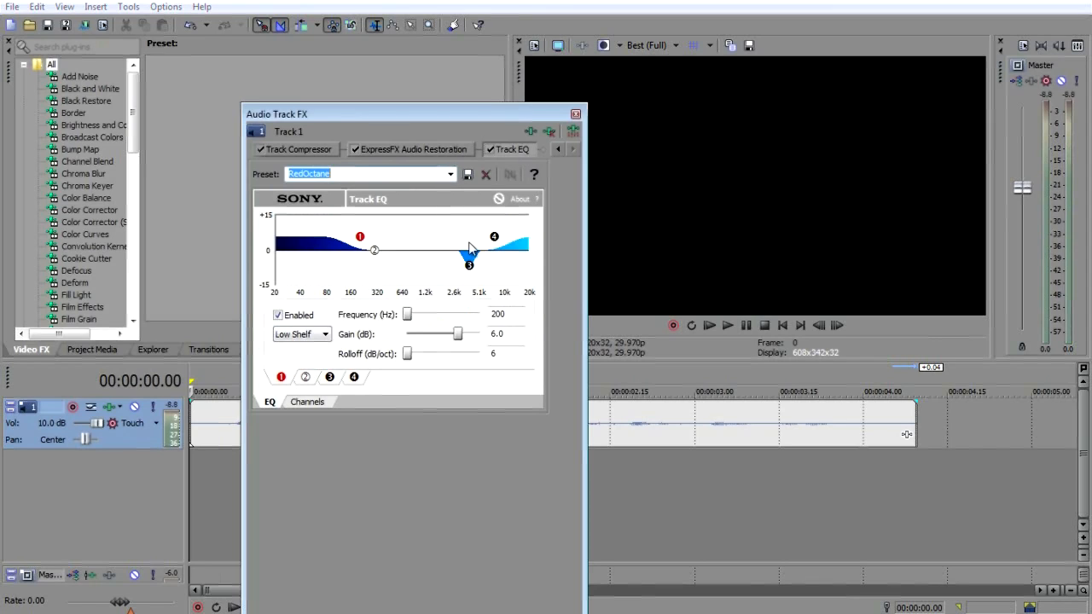
pyautogui.click(451, 175)
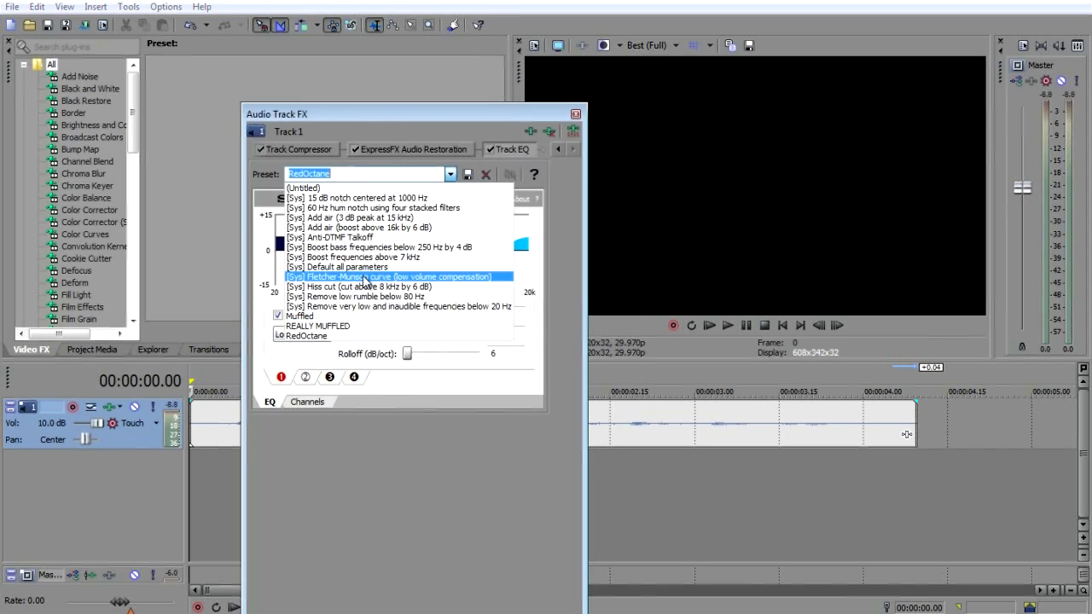
pyautogui.click(391, 276)
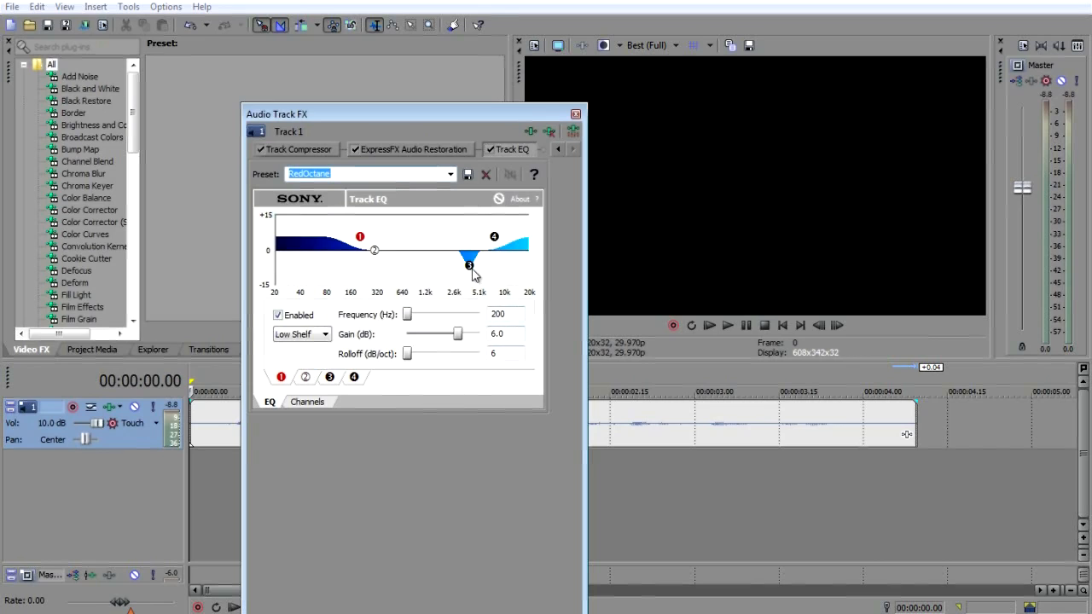
pyautogui.click(576, 113)
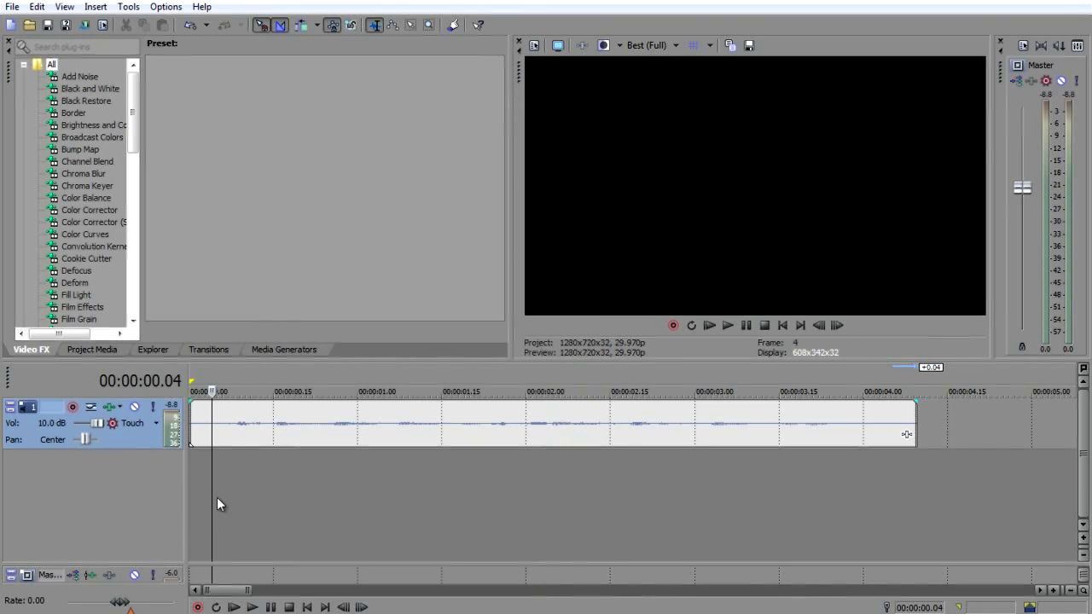
pyautogui.moveTo(239, 499)
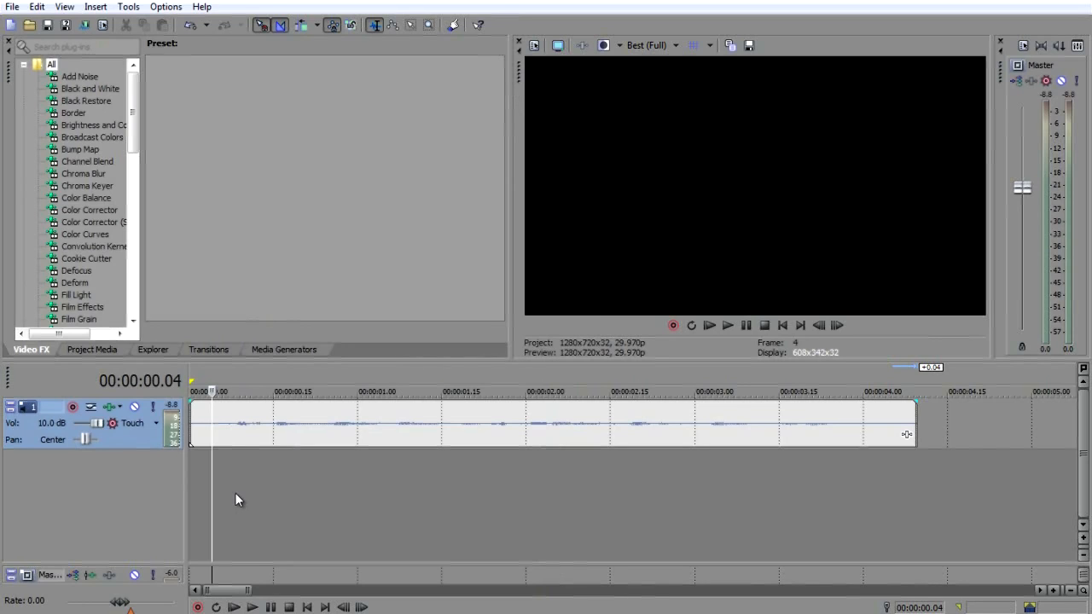
pyautogui.click(728, 325)
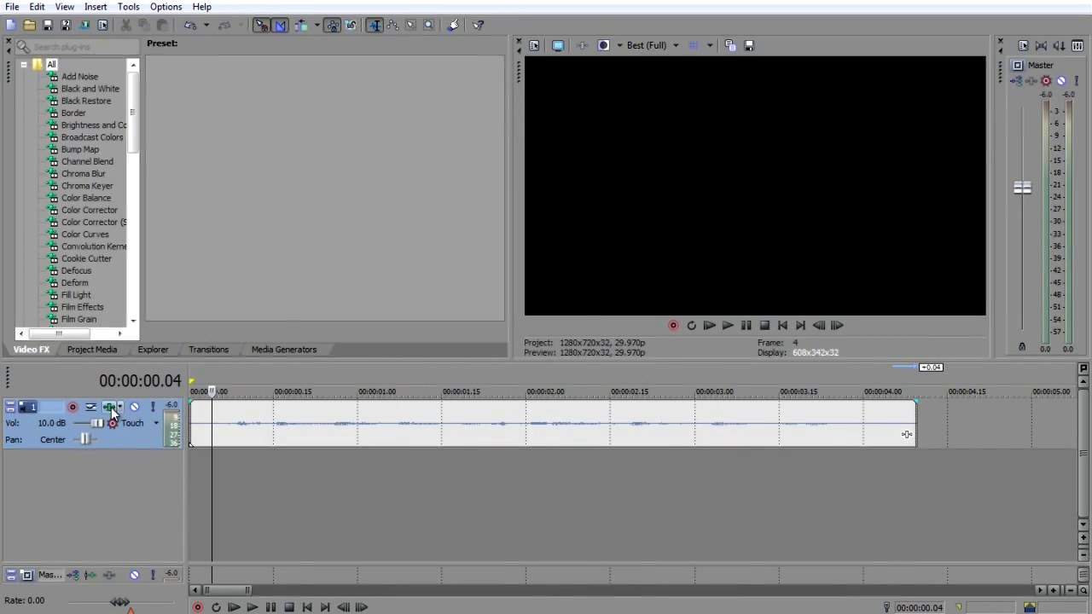
pyautogui.click(112, 407)
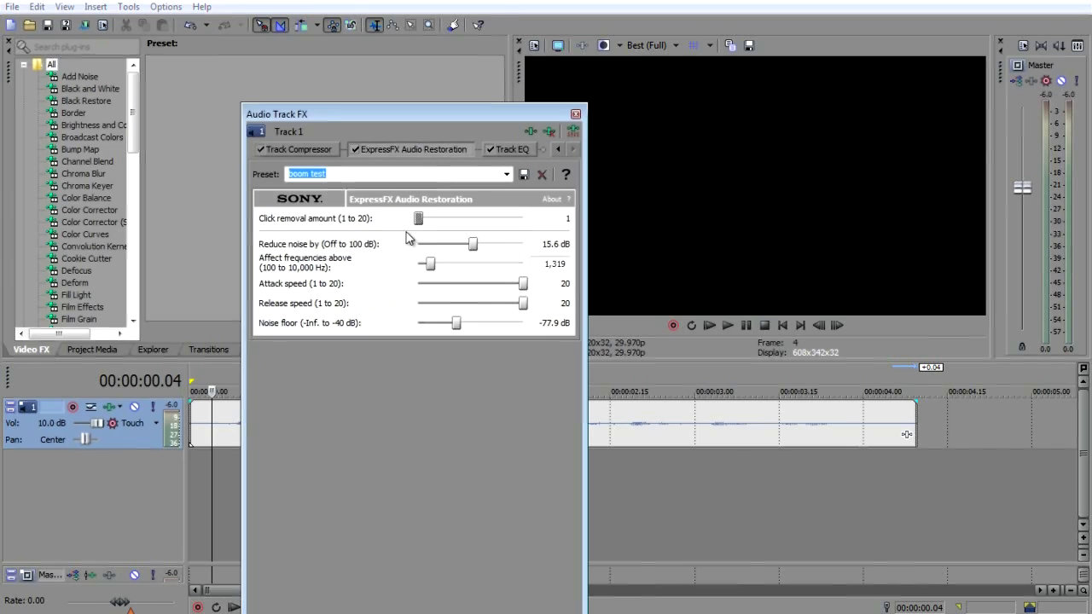
pyautogui.moveTo(498, 203)
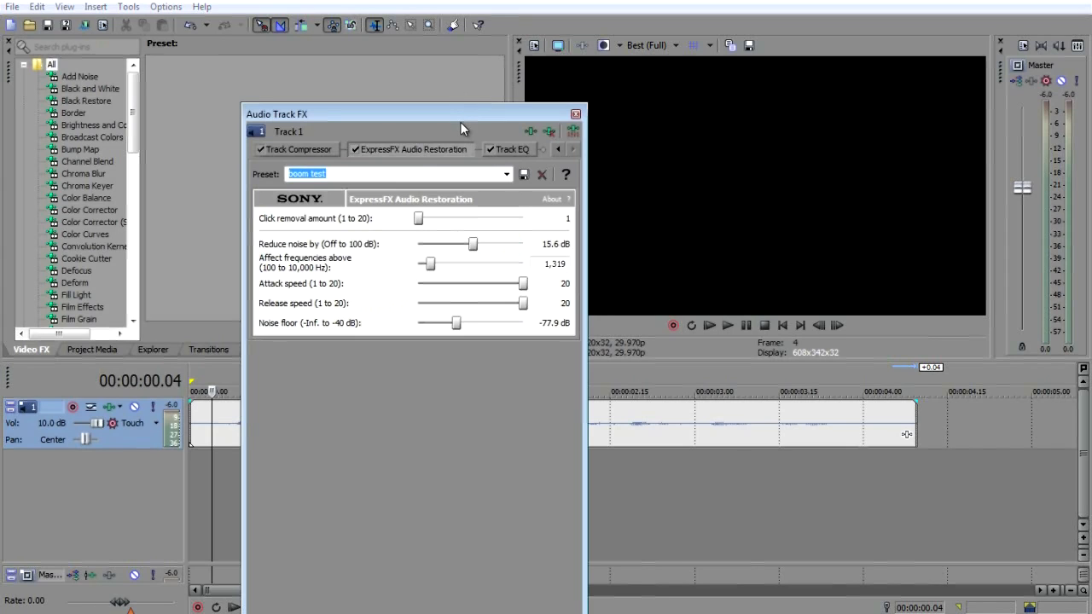
pyautogui.moveTo(456, 119)
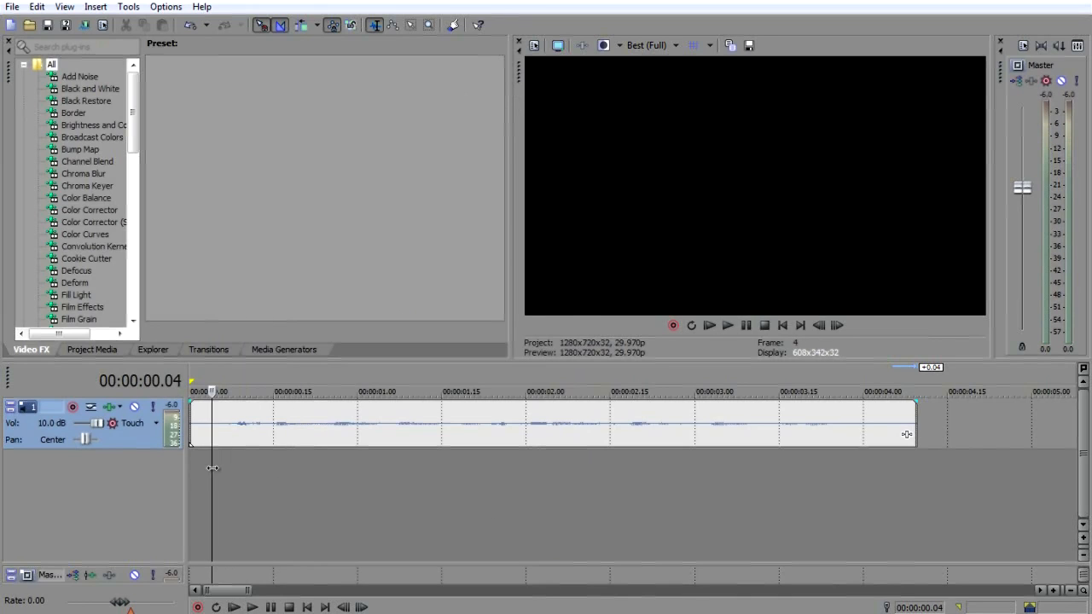
# - Duplicate track 1 so a copy of the clip sits below for before/after comparison
pyautogui.click(627, 391)
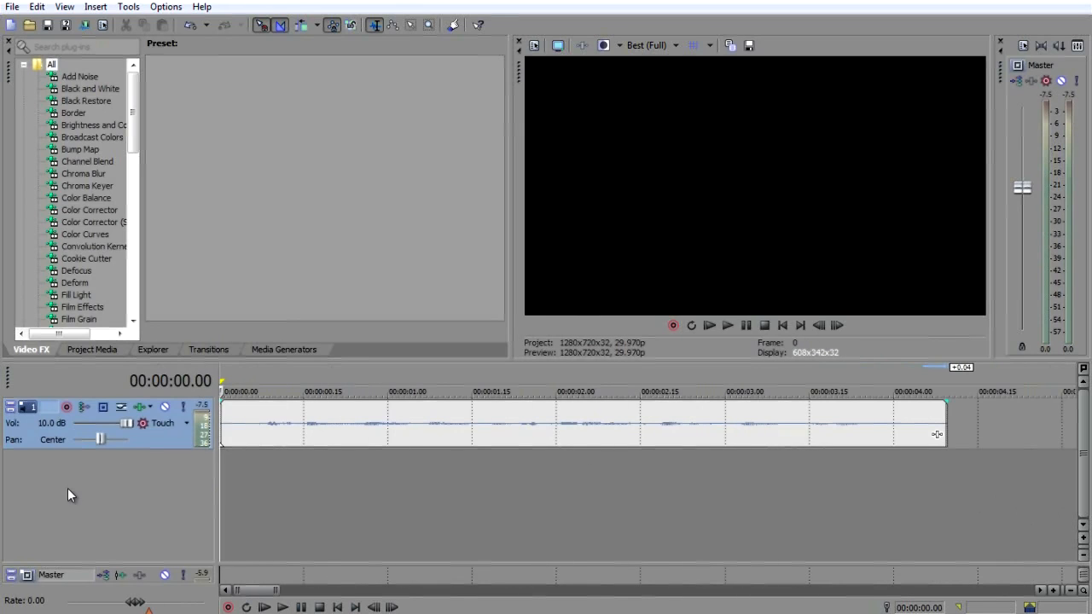
pyautogui.moveTo(258, 505)
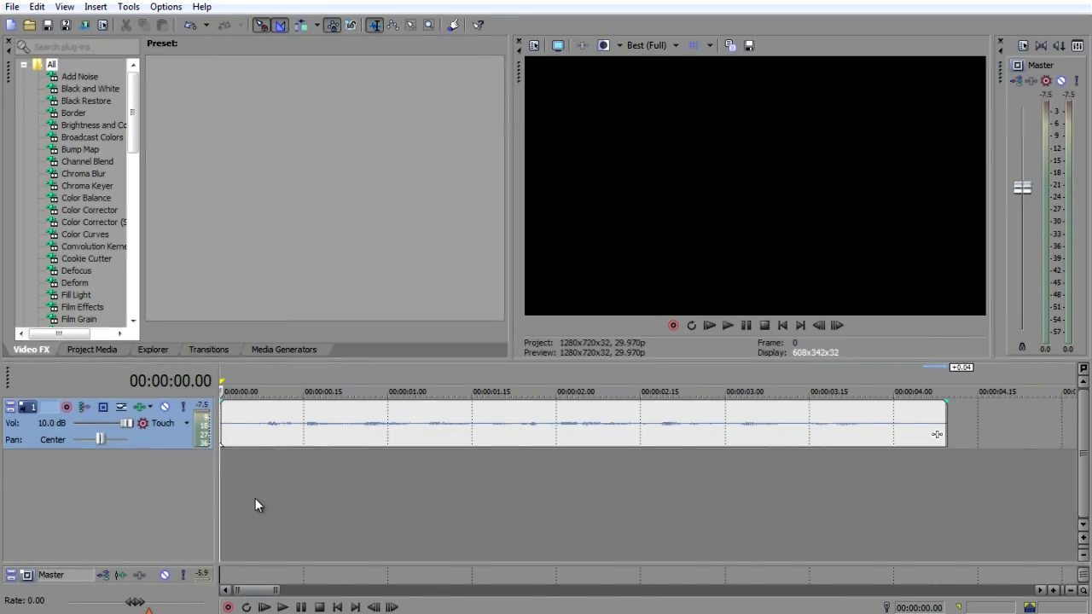
pyautogui.click(727, 325)
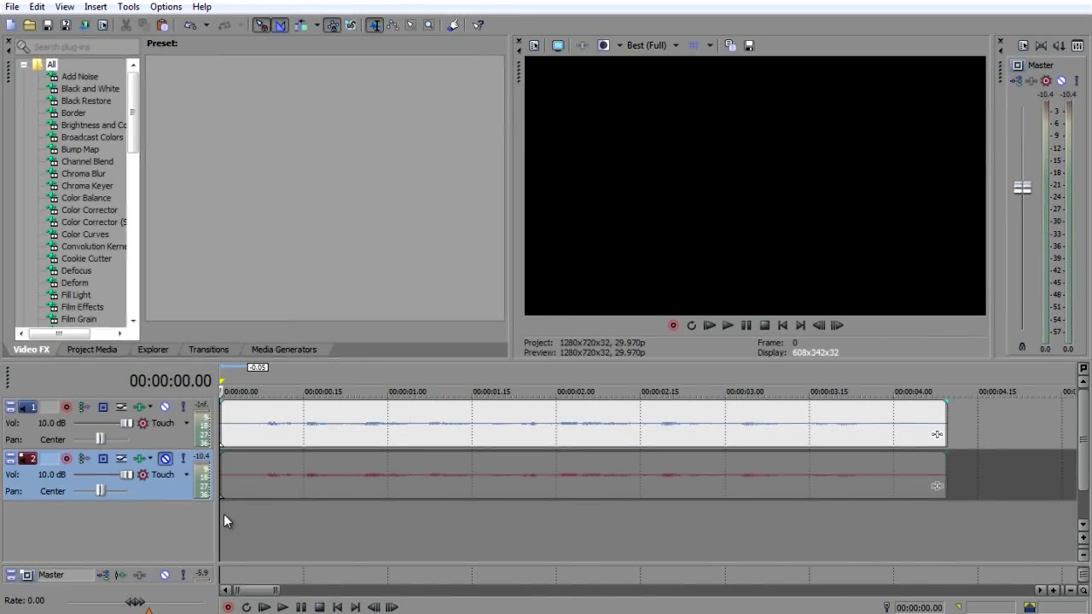
# - Delete the duplicate Track 2 and move the Skype chat window out of the way
pyautogui.click(728, 325)
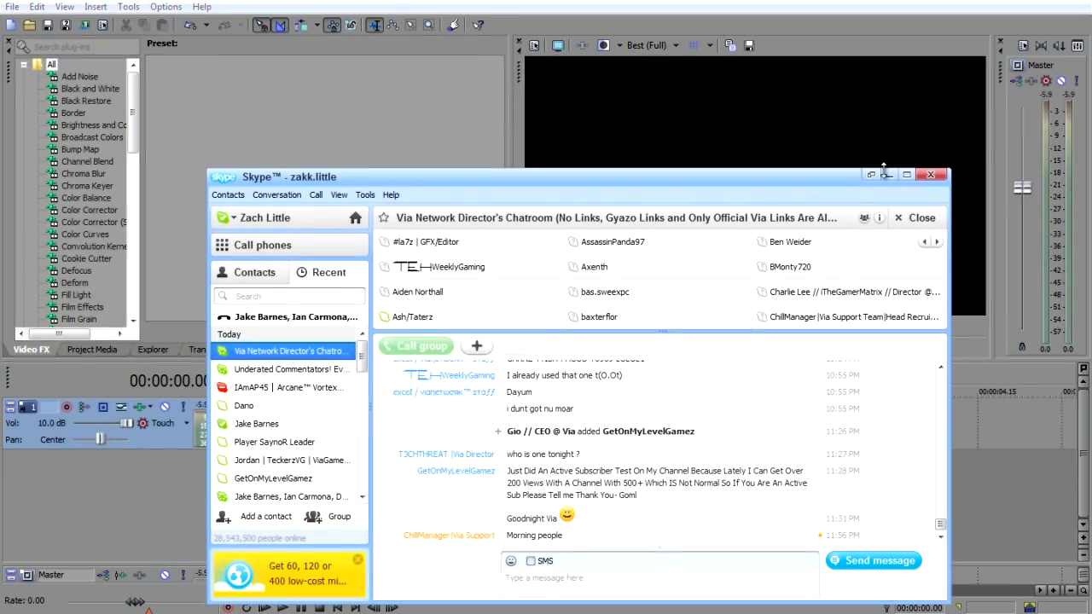
pyautogui.click(930, 175)
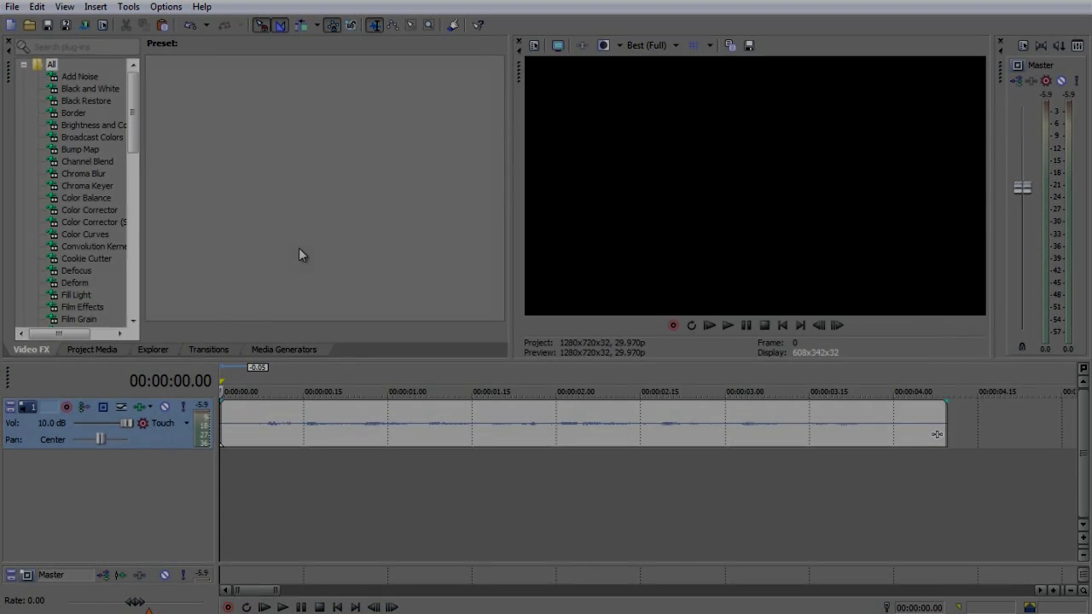